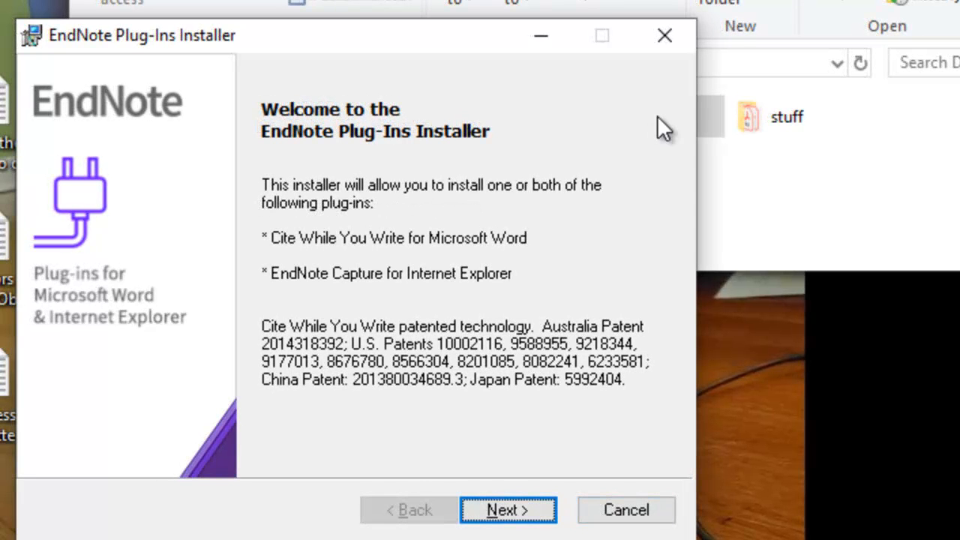
{"action": "left_click", "coordinate": [507, 510]}
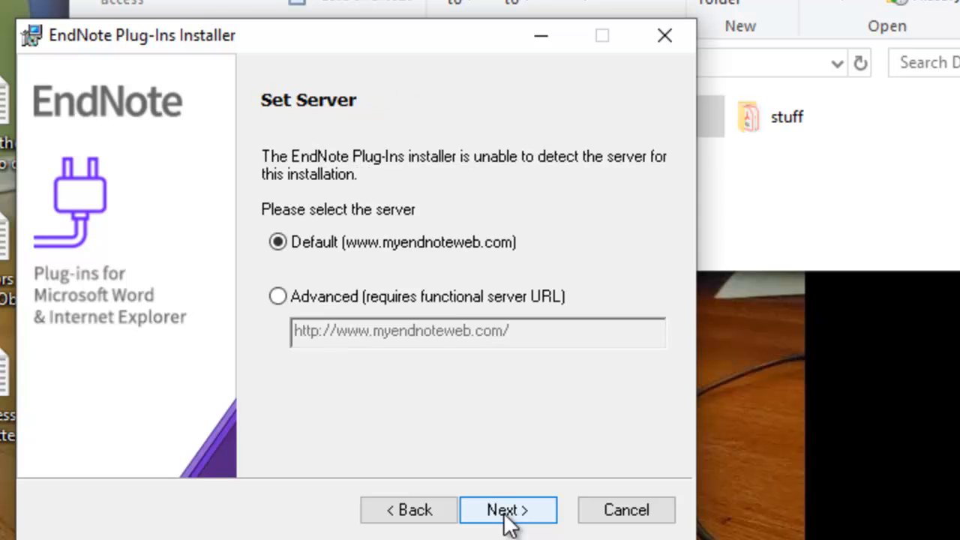
- Accept the Default server and reach Select Destination showing C:\Program Files (x86)\EndNote Plug-Ins\
{"action": "left_click", "coordinate": [508, 510]}
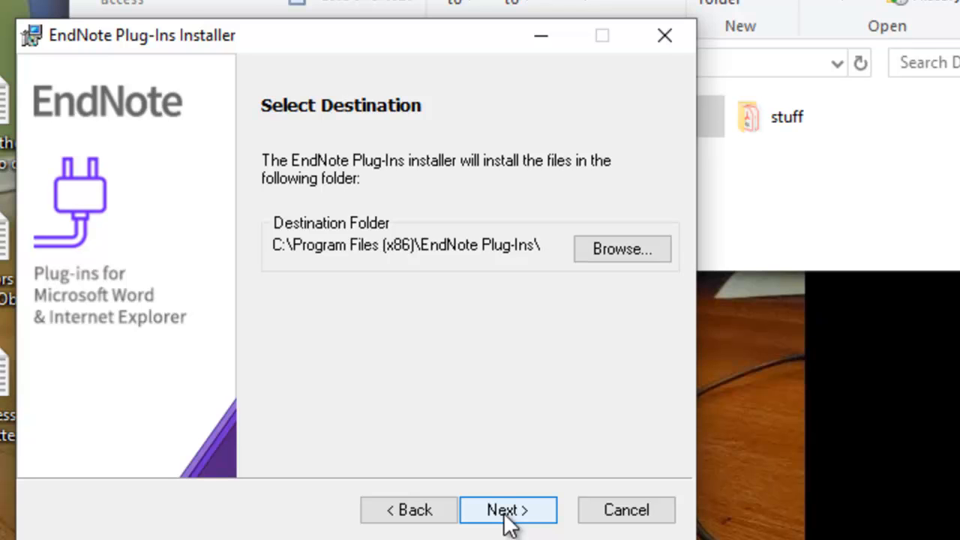
- Accept the default destination folder and reach the Select Features list of both plug-ins
{"action": "left_click", "coordinate": [507, 510]}
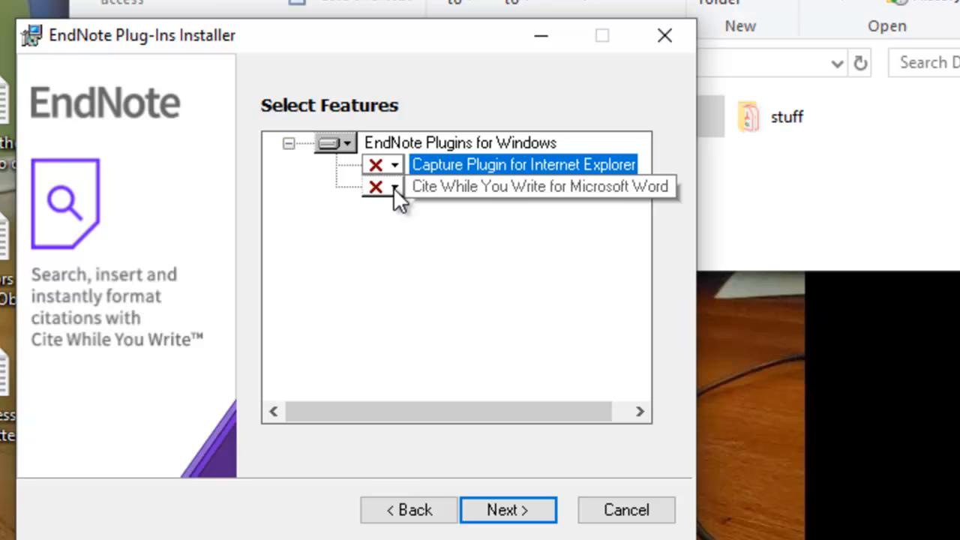